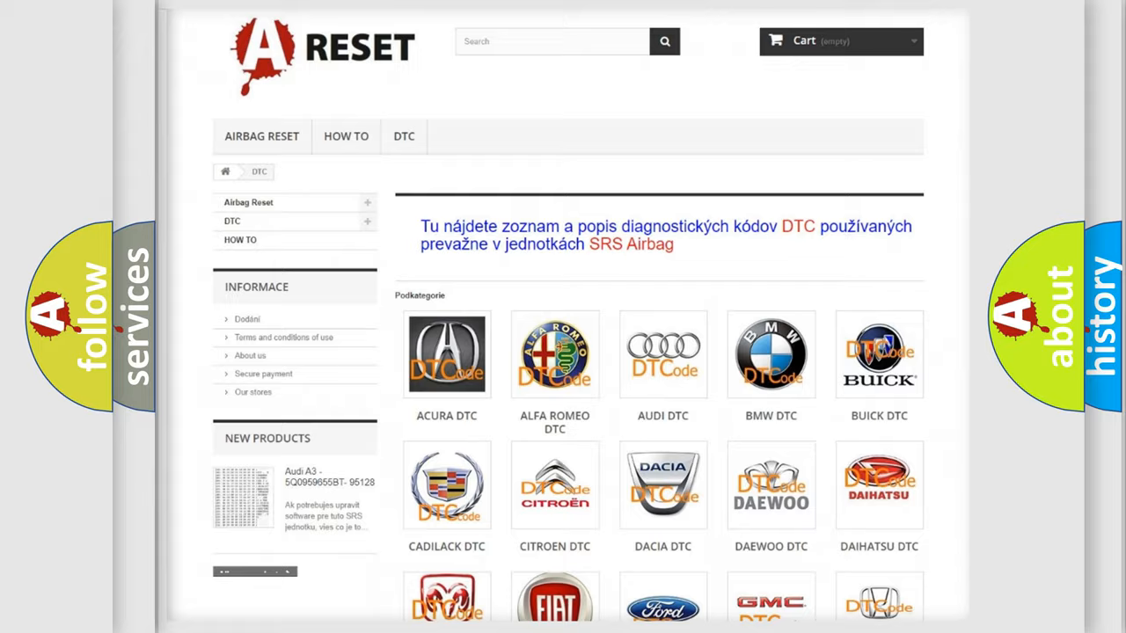
{"action": "scroll", "scroll_direction": "down", "scroll_amount": 3}
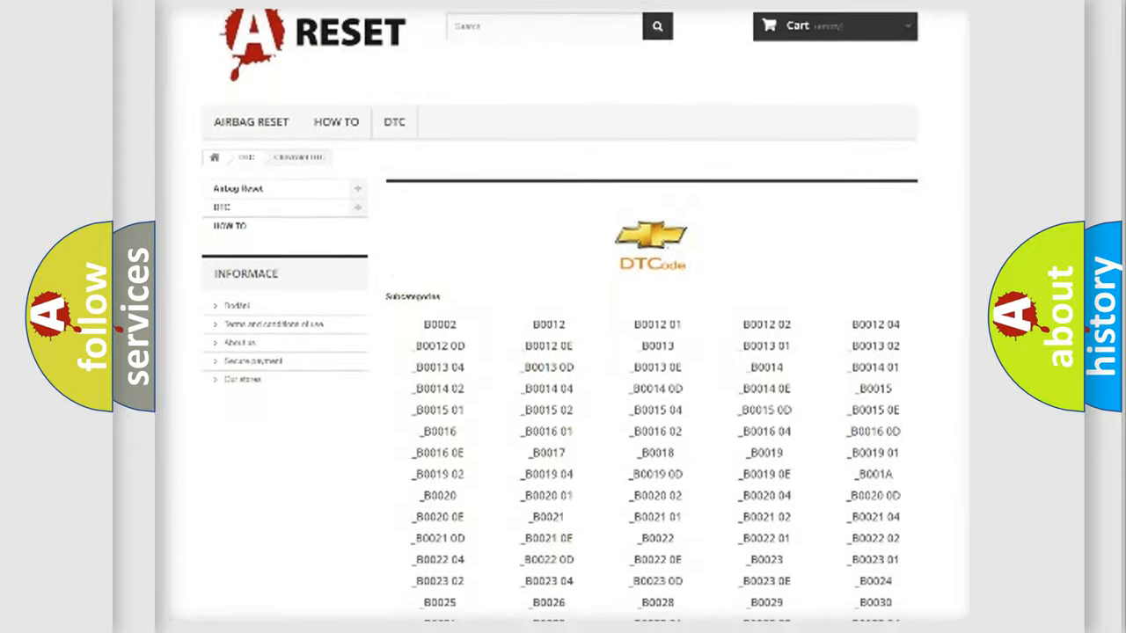
{"action": "scroll", "scroll_direction": "down", "scroll_amount": 3}
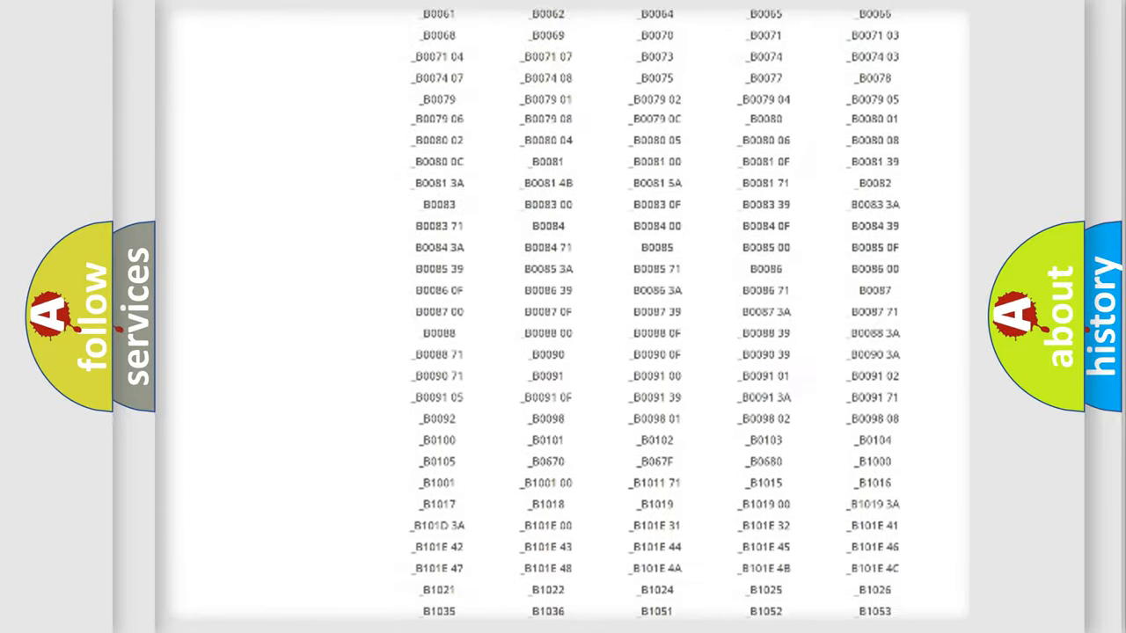
{"action": "scroll", "scroll_direction": "up", "scroll_amount": 3}
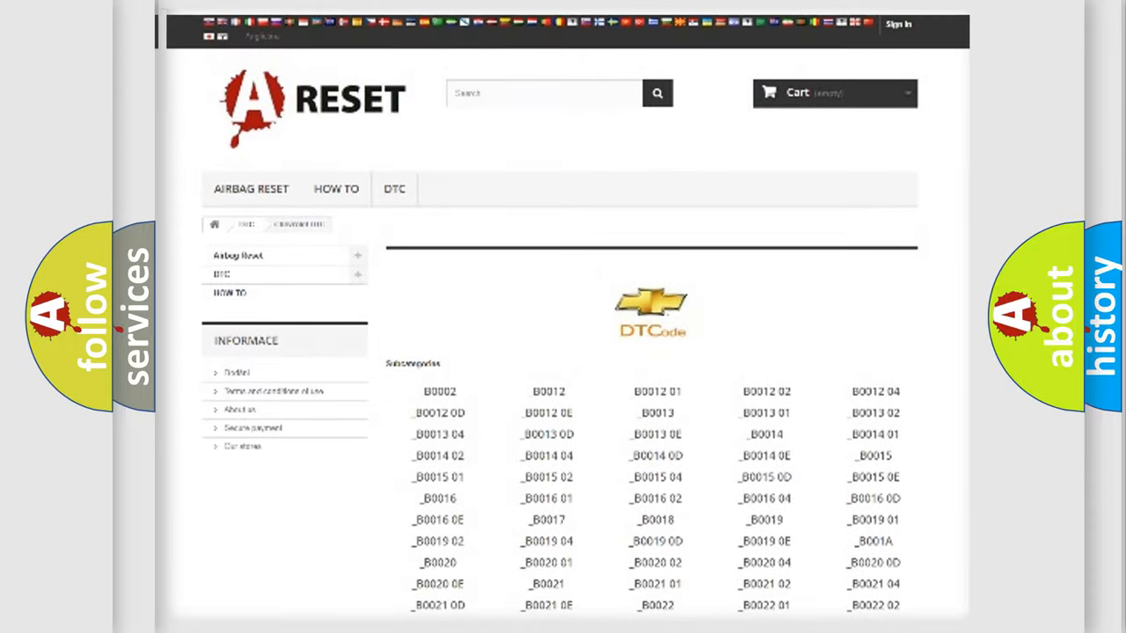